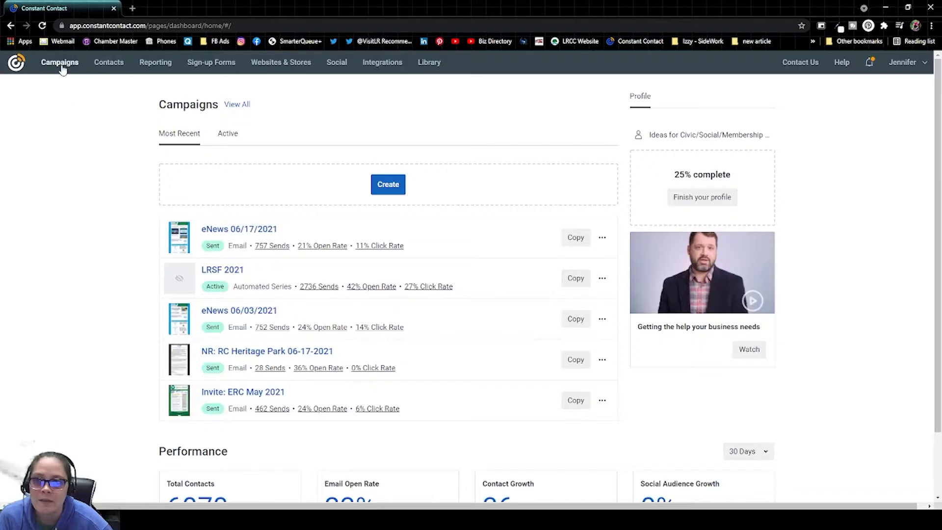
Filter the full campaigns list to the 13 Automation campaigns.
left_click(236, 104)
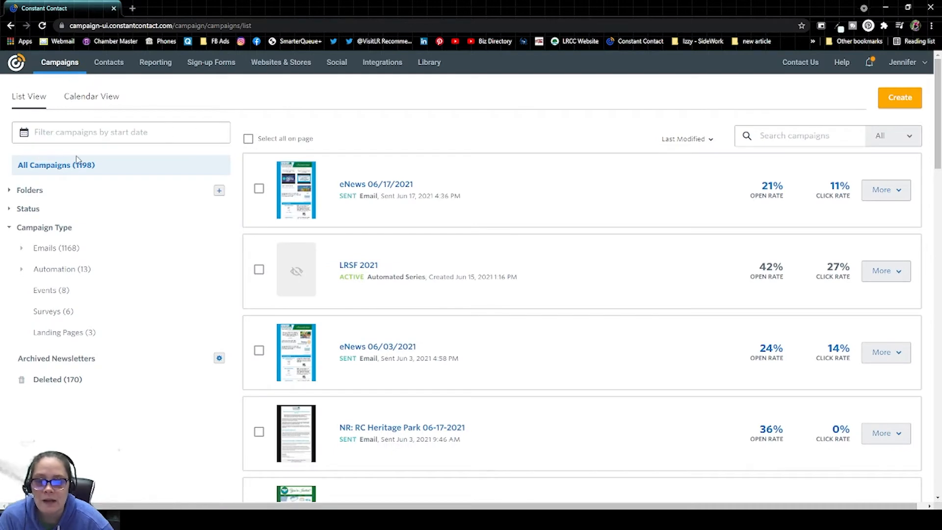
mouse_move(51, 232)
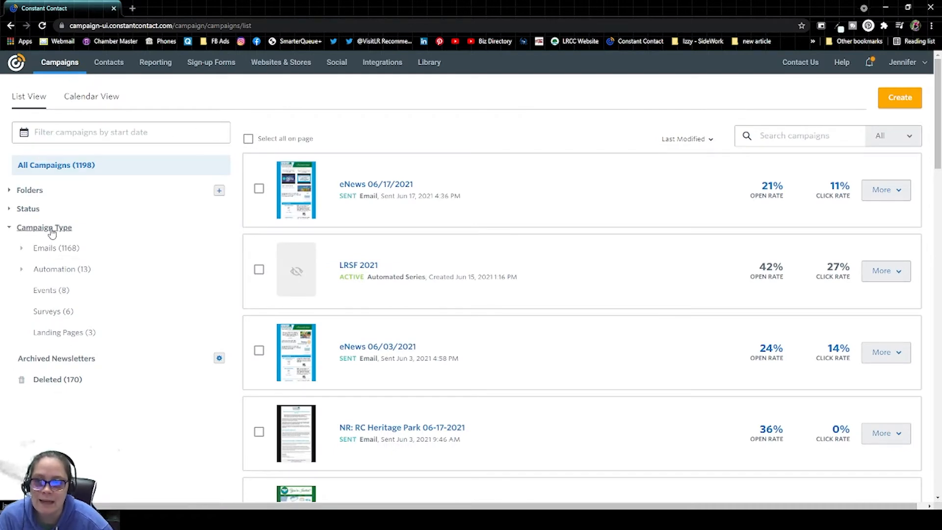
left_click(63, 268)
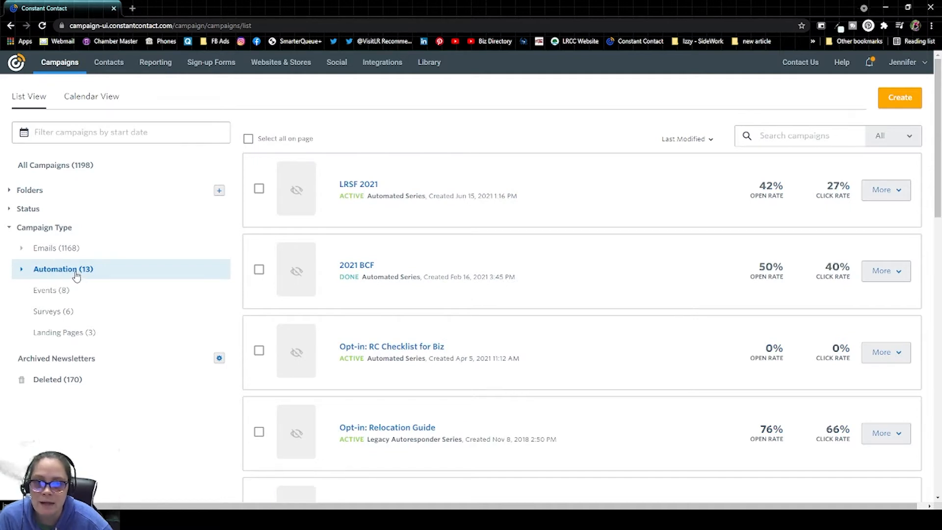
mouse_move(76, 276)
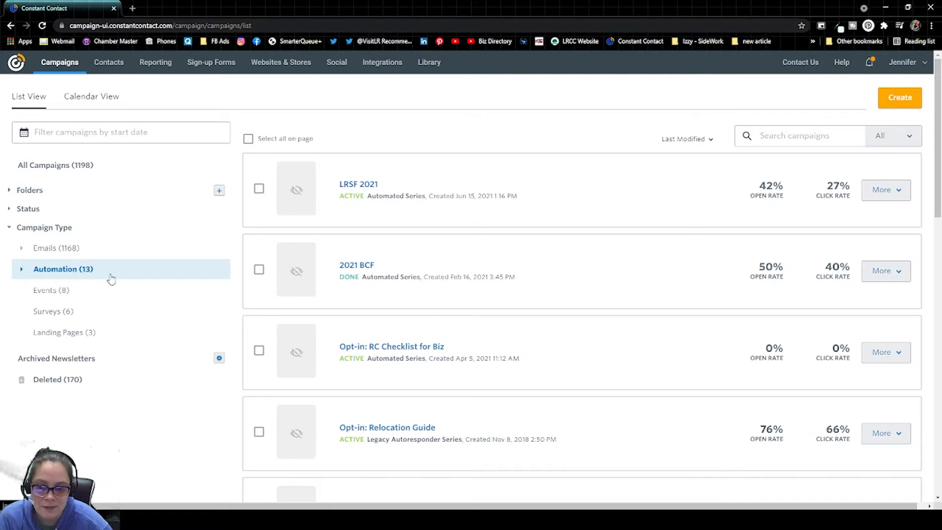
mouse_move(97, 273)
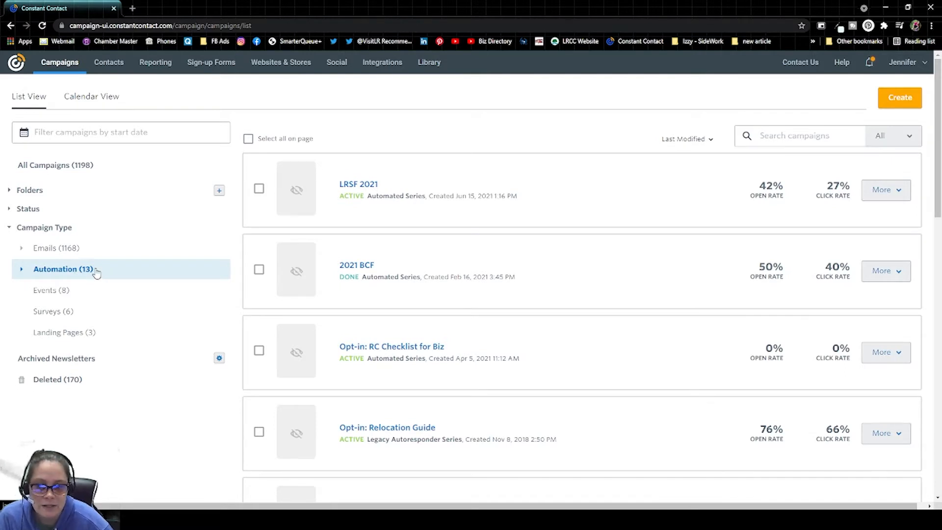
mouse_move(65, 332)
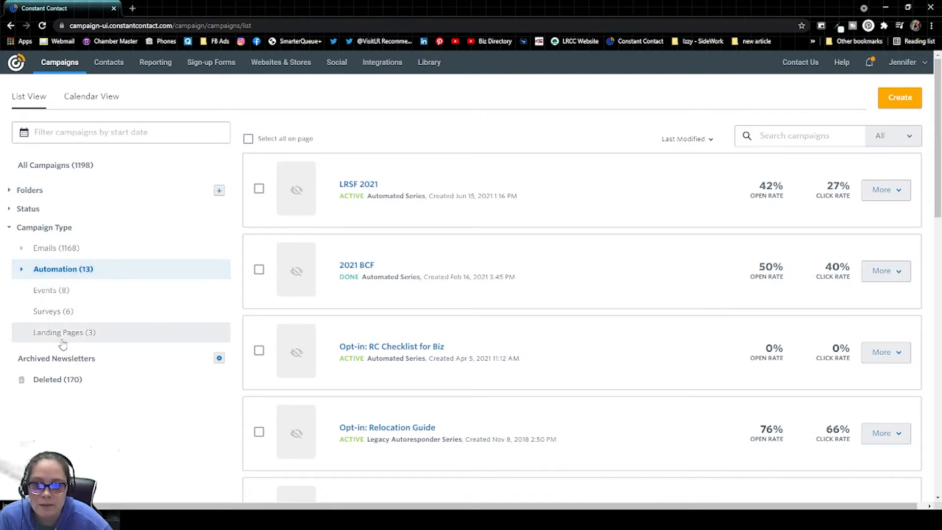
mouse_move(83, 330)
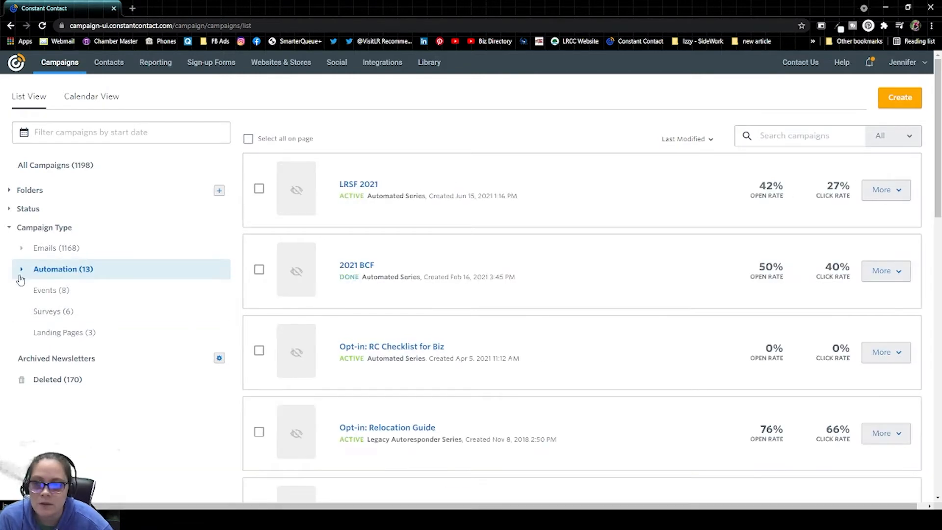
mouse_move(75, 276)
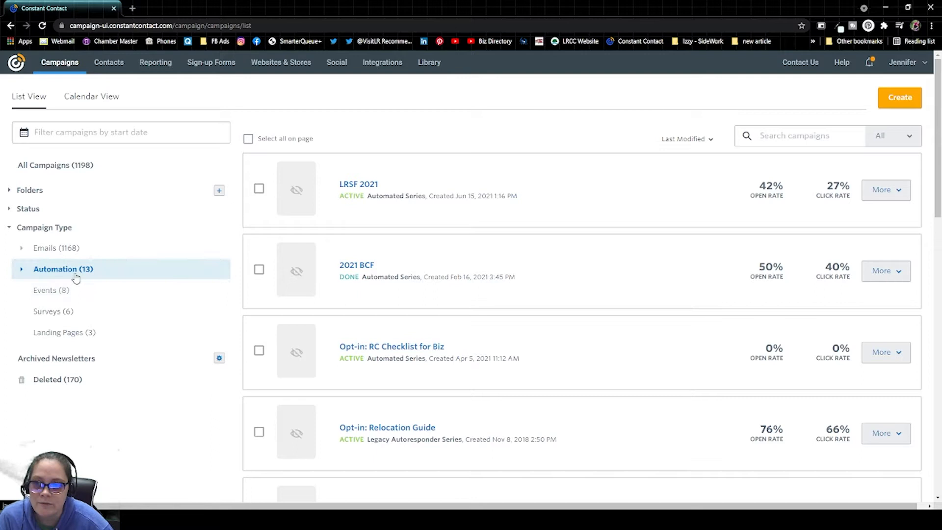
Scroll the automation list down to Opt-in: Starting a Business.
scroll("down", 3)
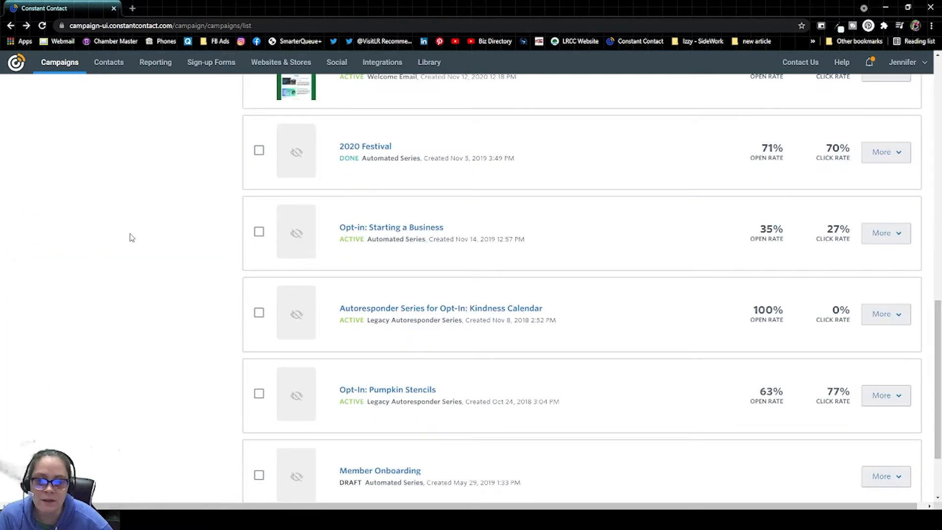
mouse_move(428, 234)
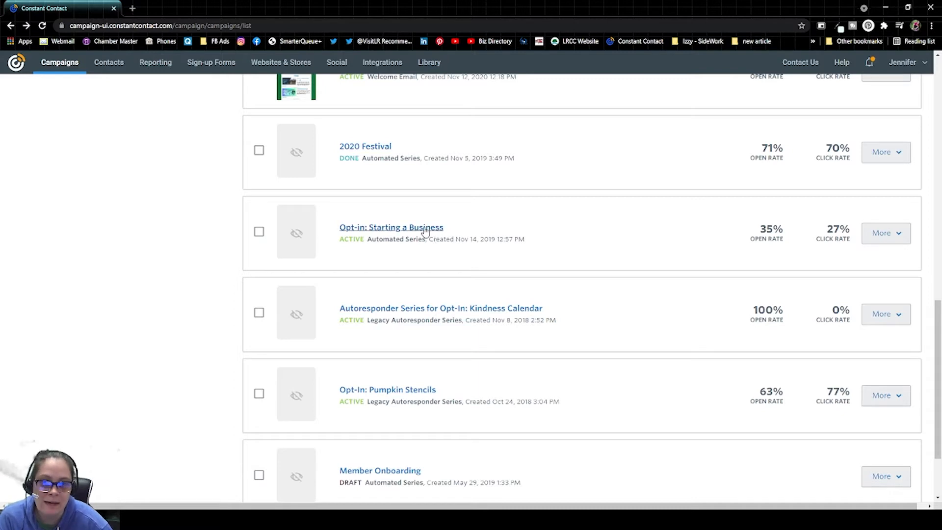
mouse_move(470, 253)
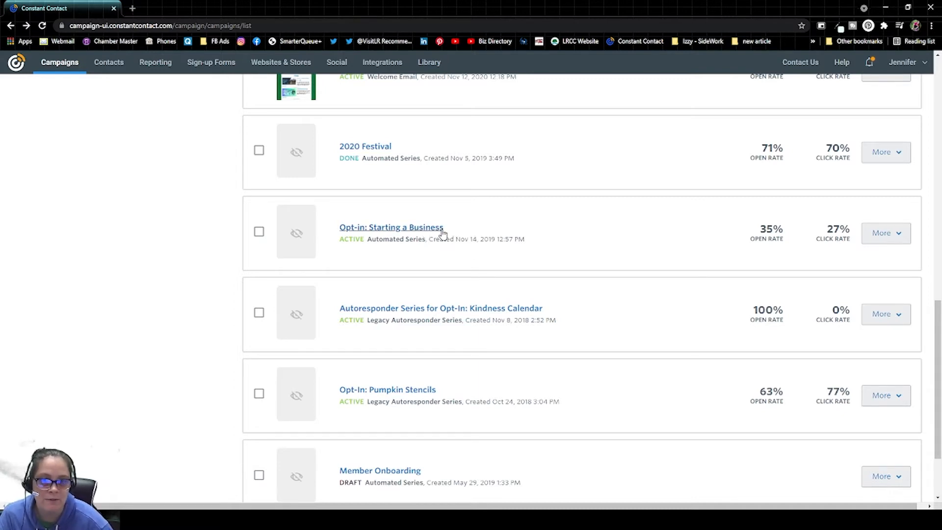
mouse_move(480, 211)
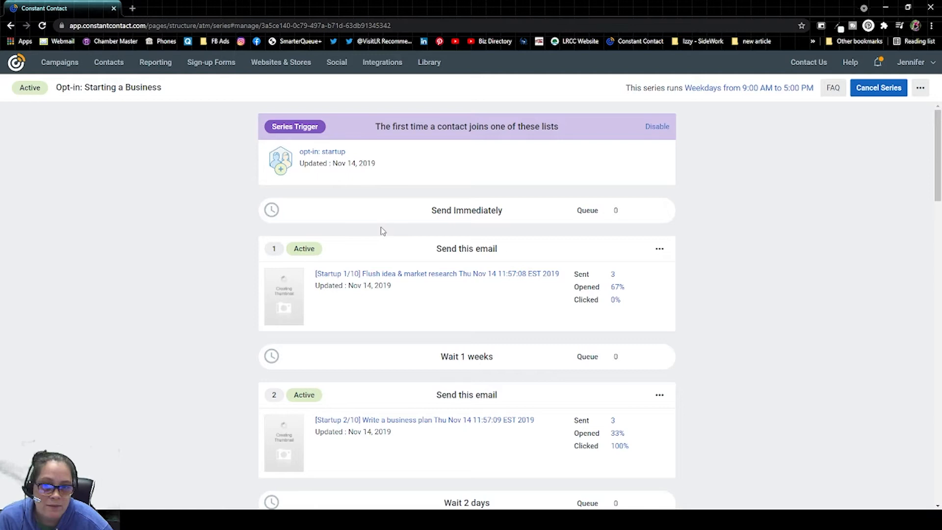
mouse_move(401, 329)
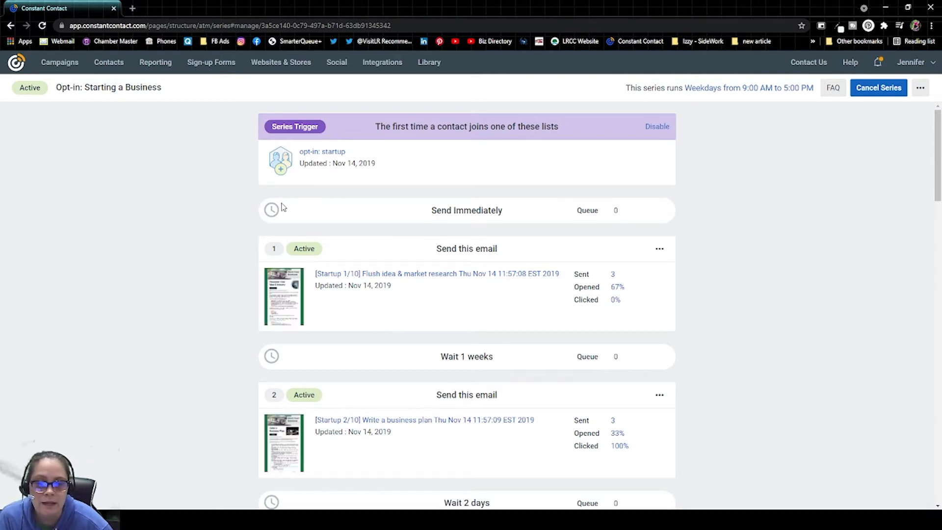
mouse_move(422, 269)
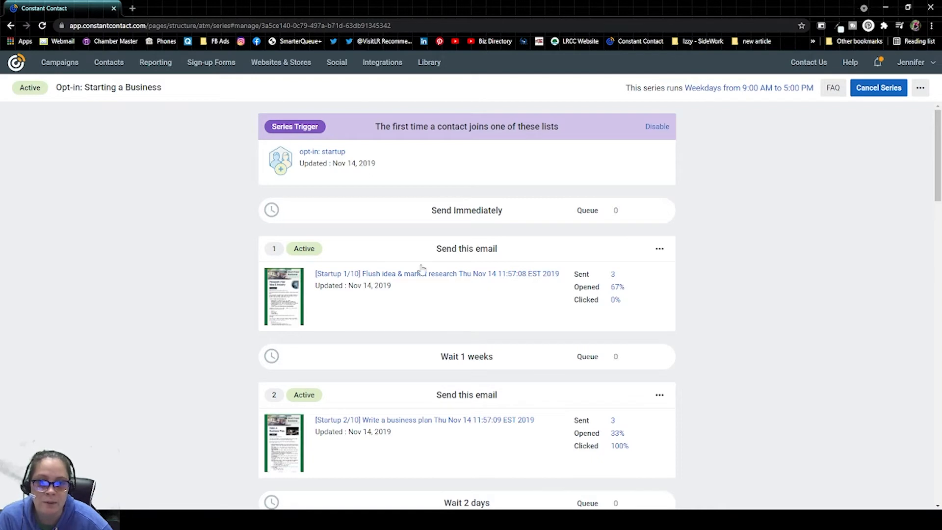
mouse_move(447, 207)
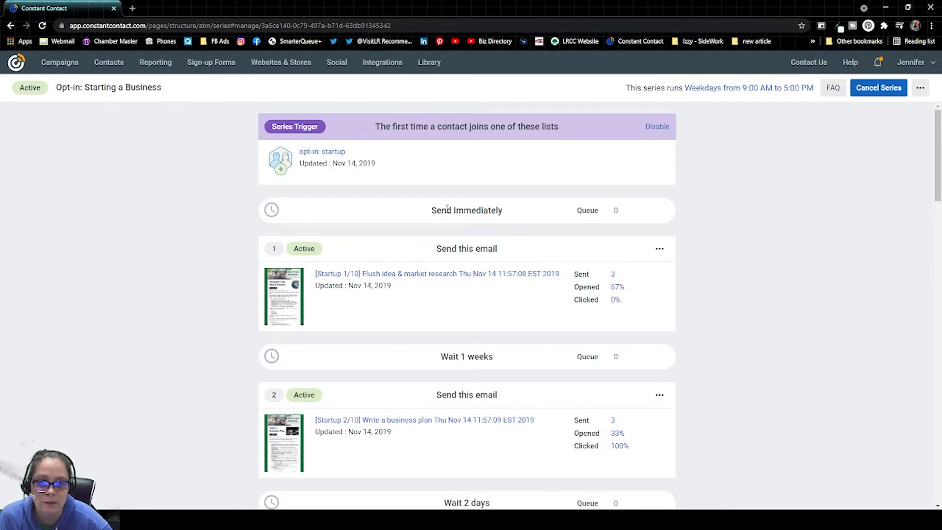
Scroll through the Opt-in: Starting a Business triggers and timed emails, then back to top.
scroll("down", 3)
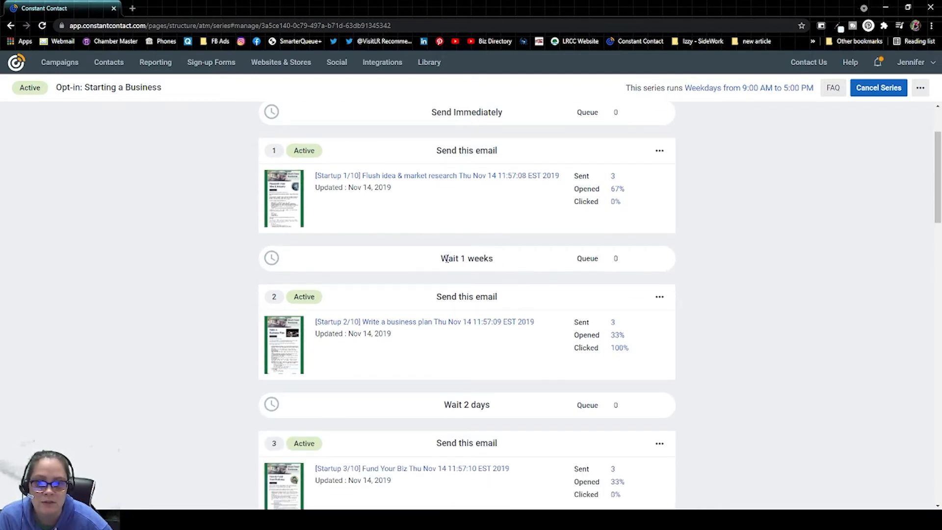
scroll("down", 3)
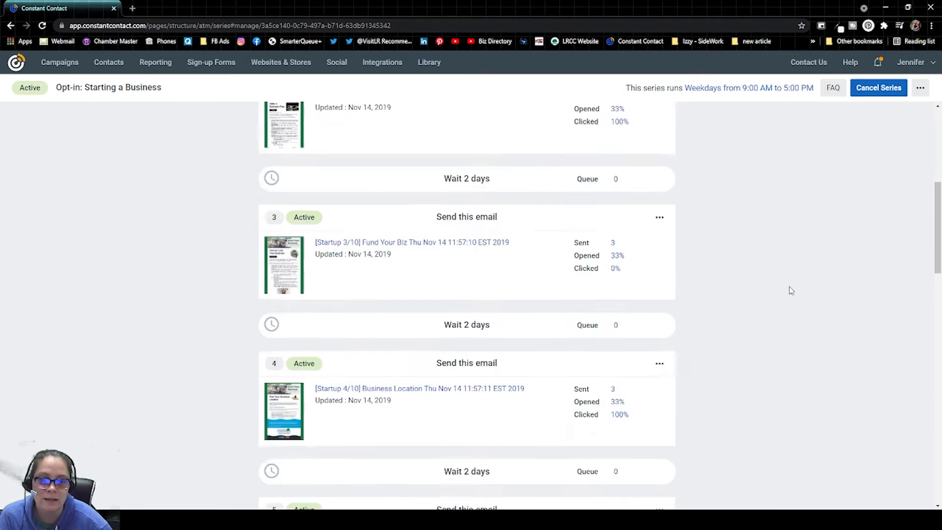
scroll("up", 3)
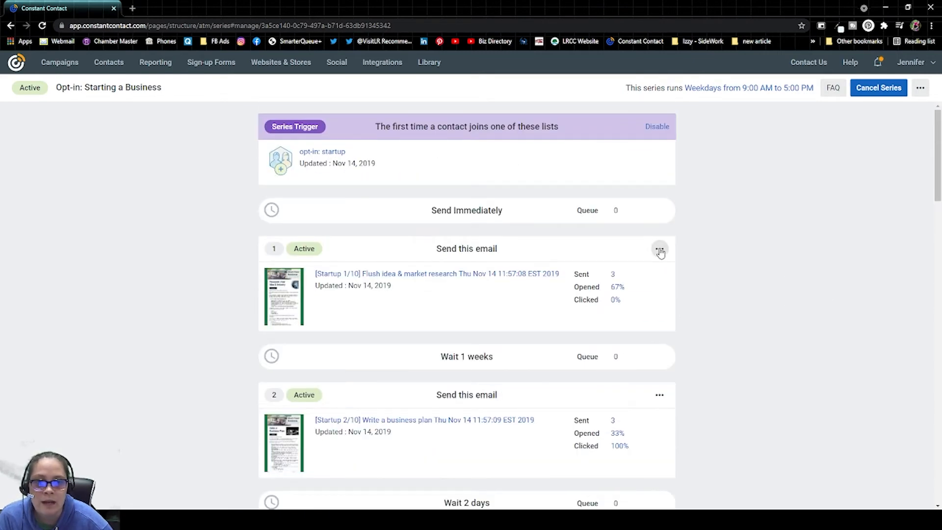
mouse_move(426, 292)
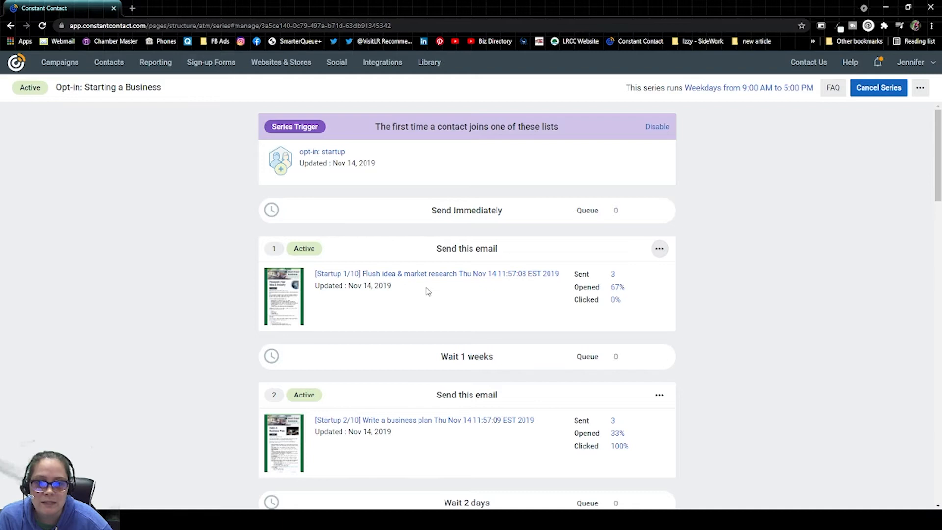
Open email 1, '[Startup 1/10] Flush idea & market research', in the editor and confirm.
left_click(658, 248)
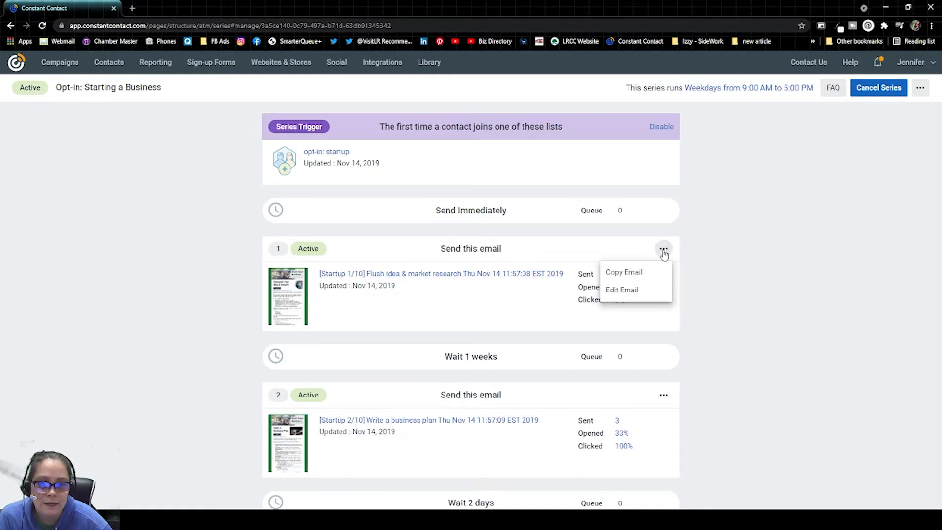
mouse_move(648, 294)
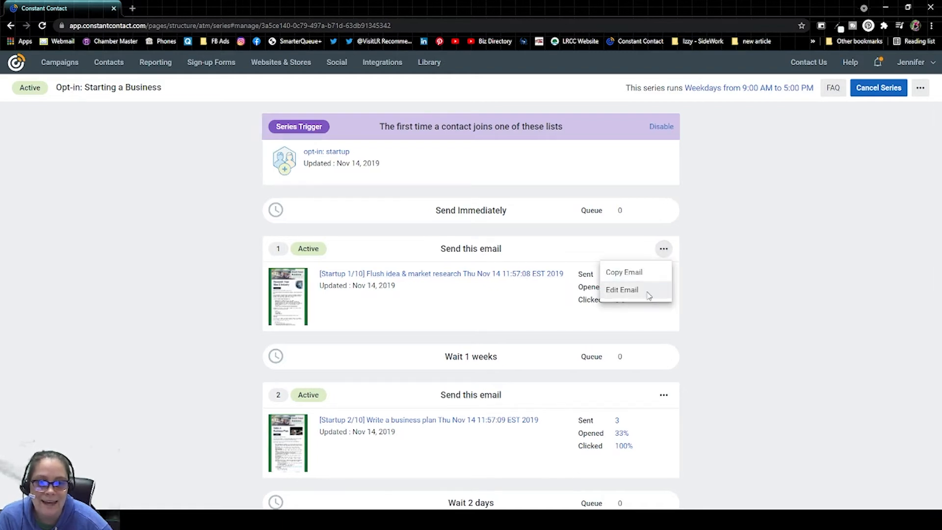
left_click(621, 289)
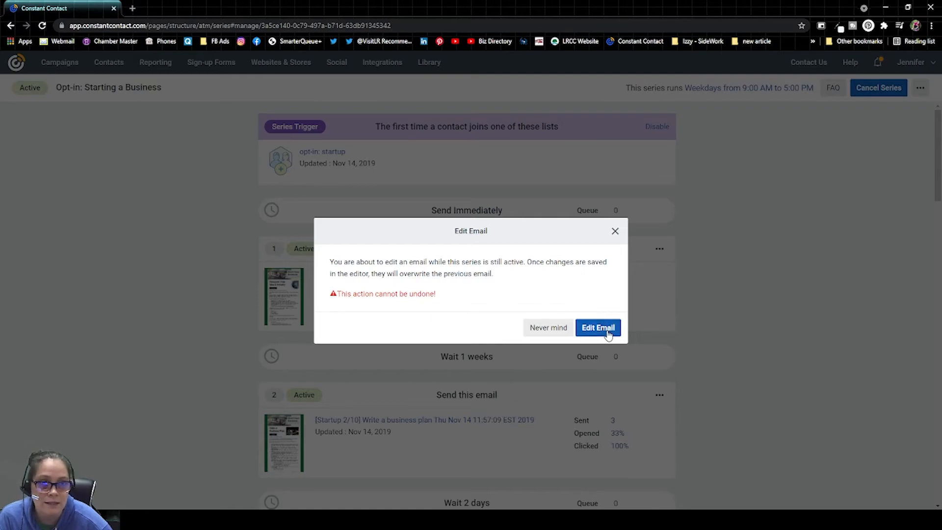
left_click(597, 327)
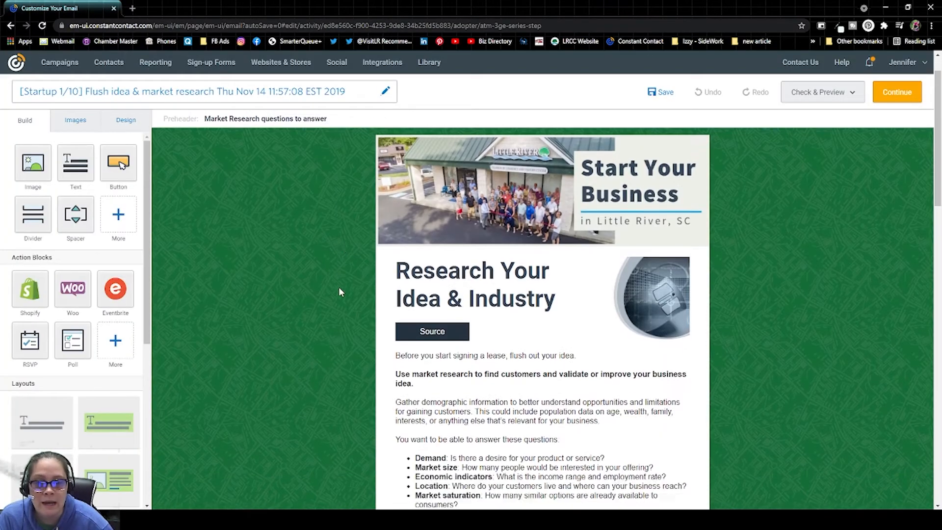
Finish the first email and confirm overwriting its existing series step.
scroll("down", 3)
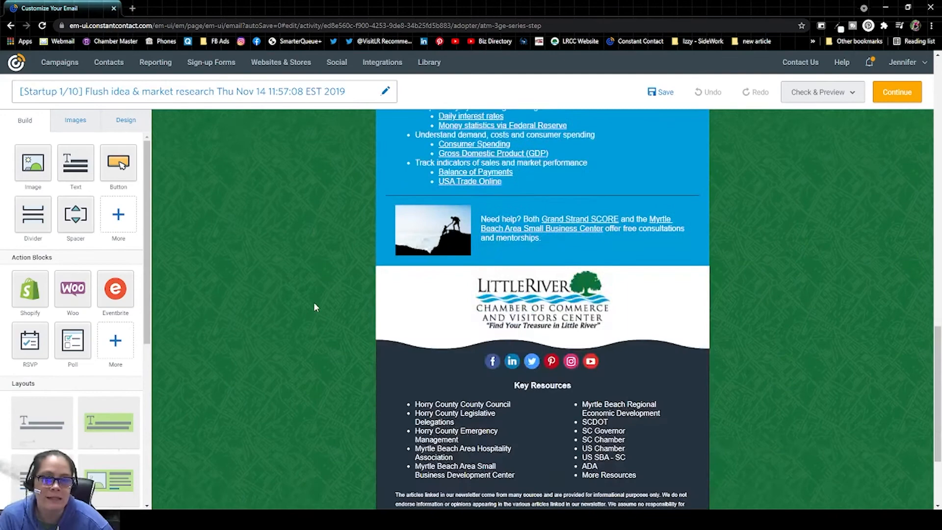
scroll("up", 3)
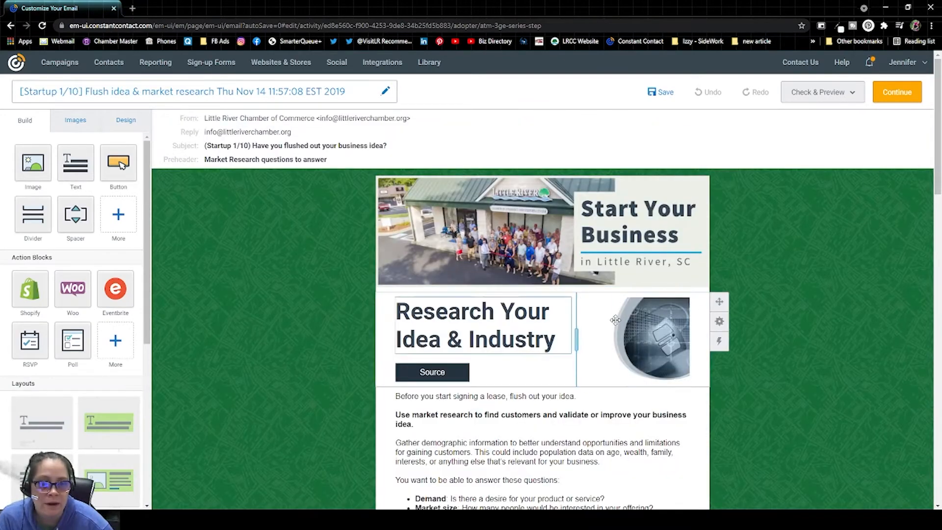
left_click(895, 92)
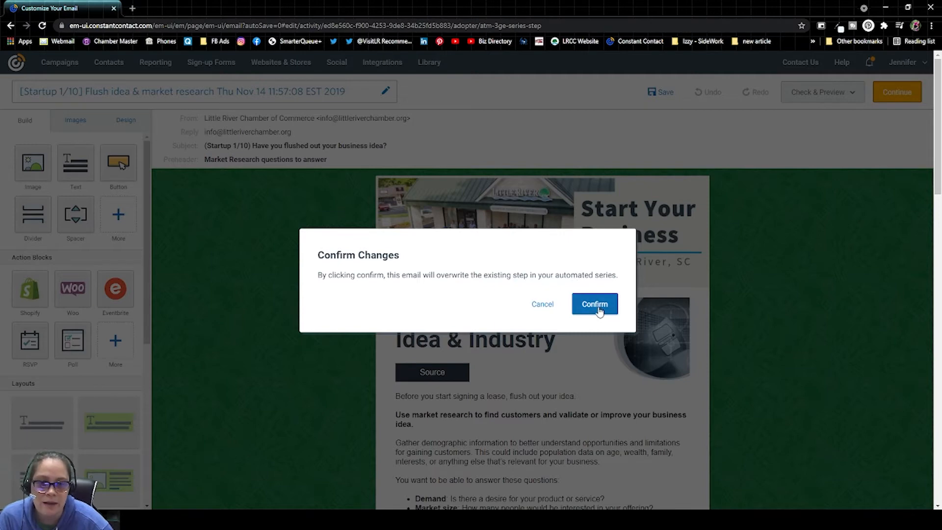
left_click(594, 304)
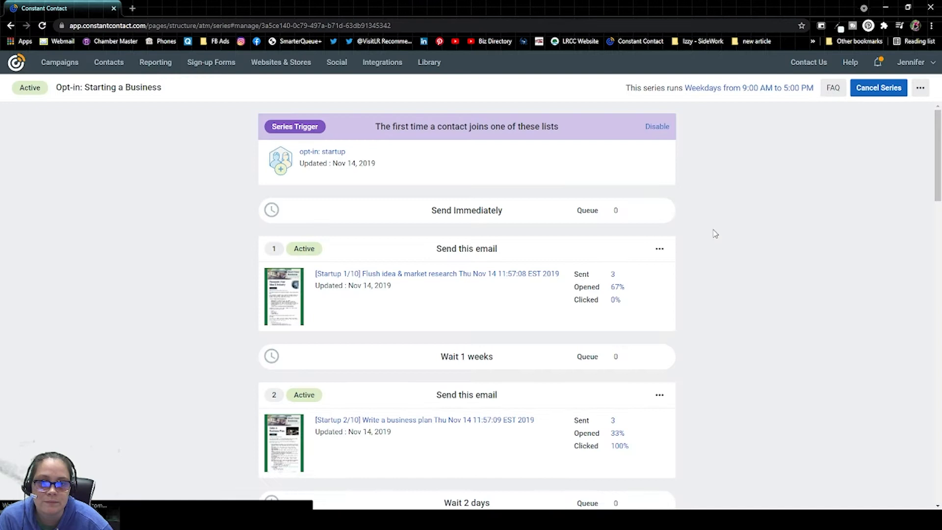
Save & Exit the series, then reopen Opt-in: Starting a Business.
left_click(919, 88)
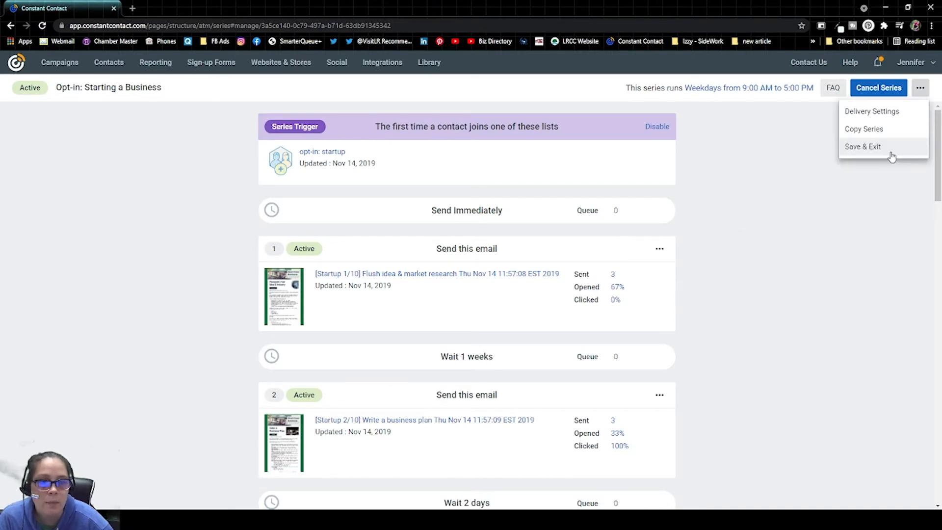
mouse_move(872, 157)
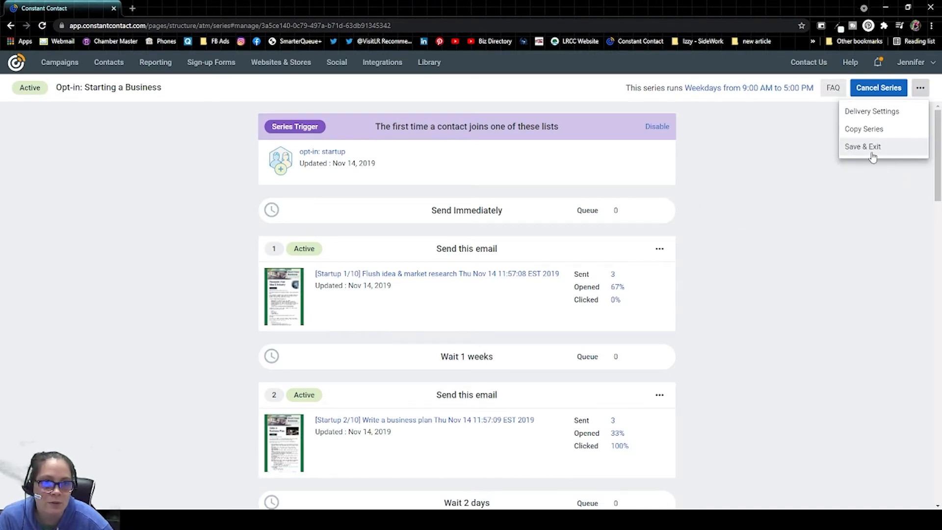
mouse_move(862, 155)
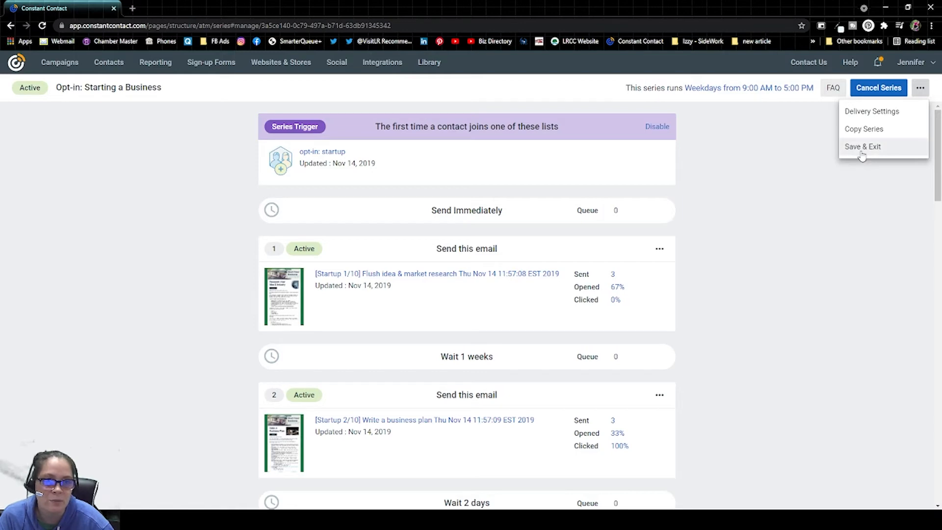
left_click(862, 146)
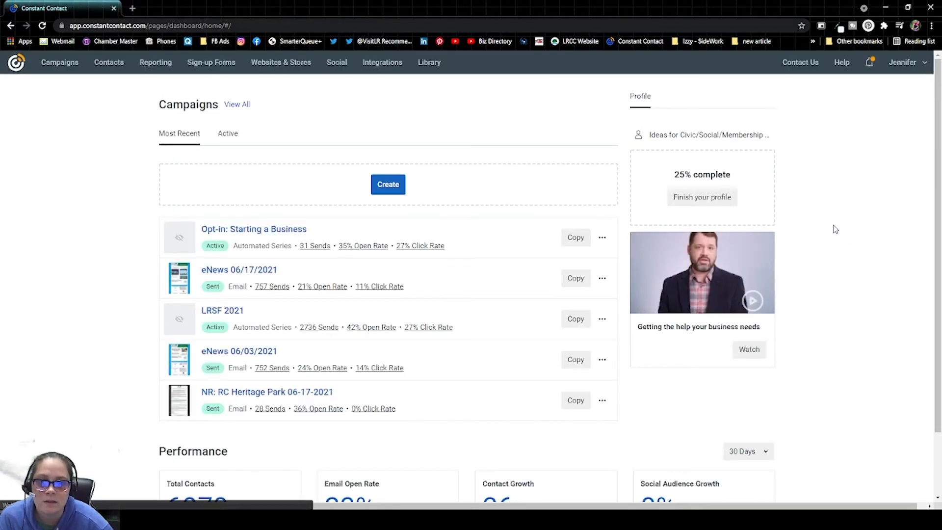
left_click(254, 229)
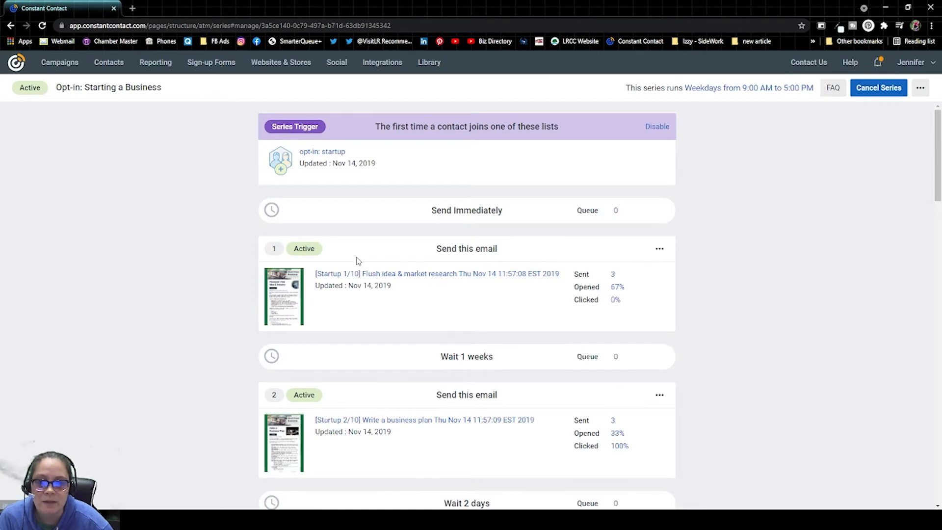
mouse_move(288, 315)
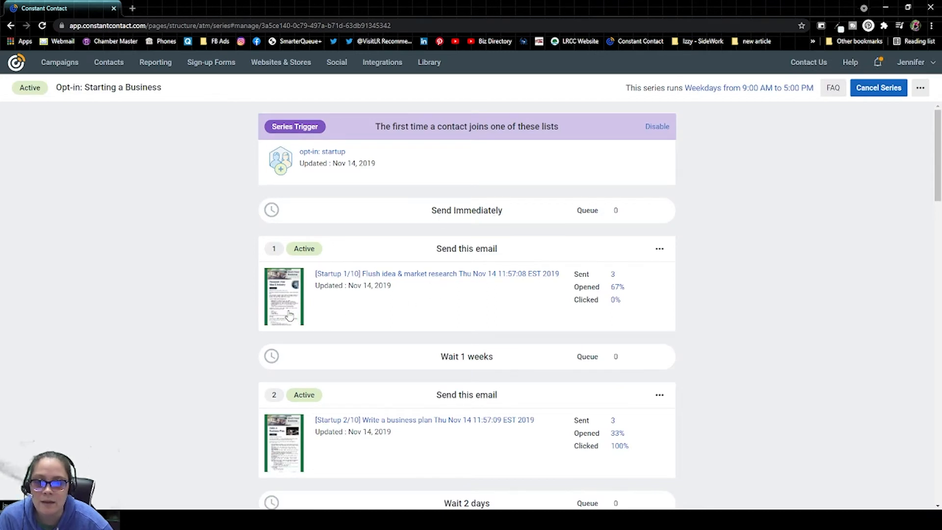
mouse_move(345, 307)
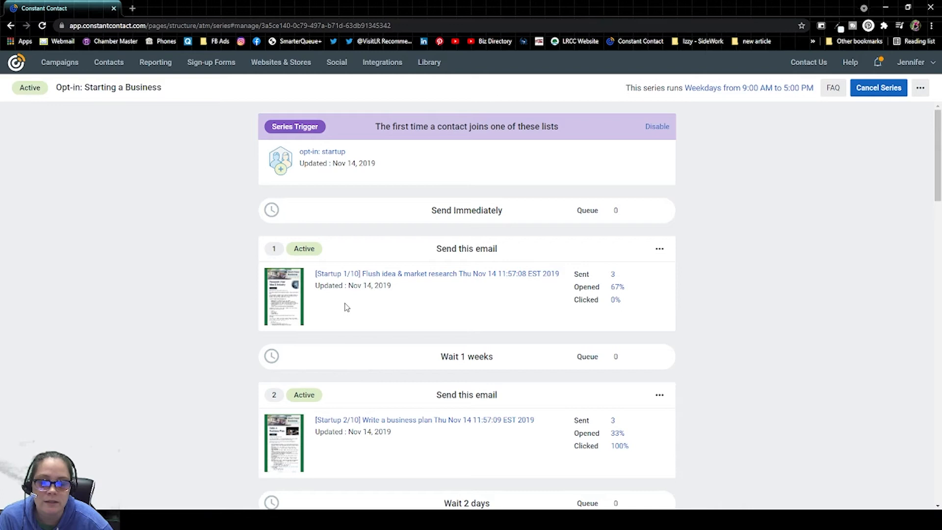
mouse_move(391, 299)
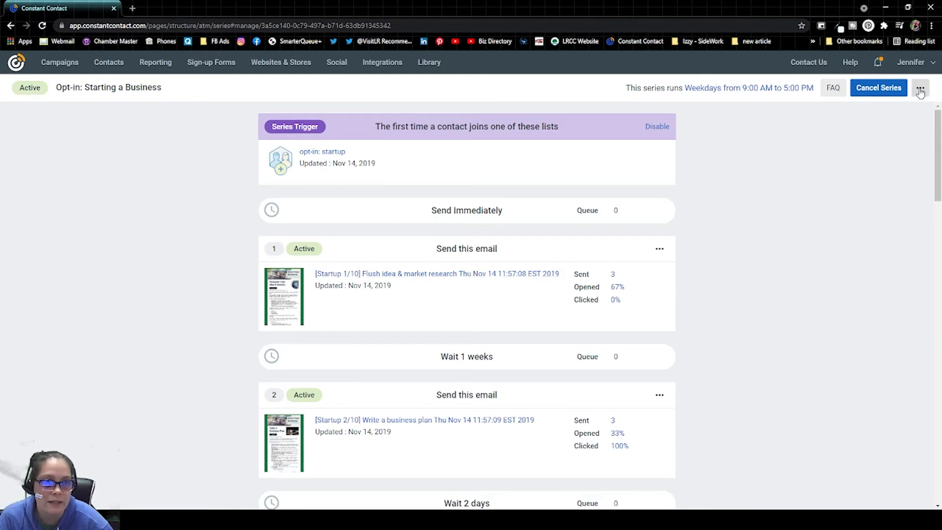
Review the series options and steps, then Save & Exit to the campaigns list.
left_click(920, 88)
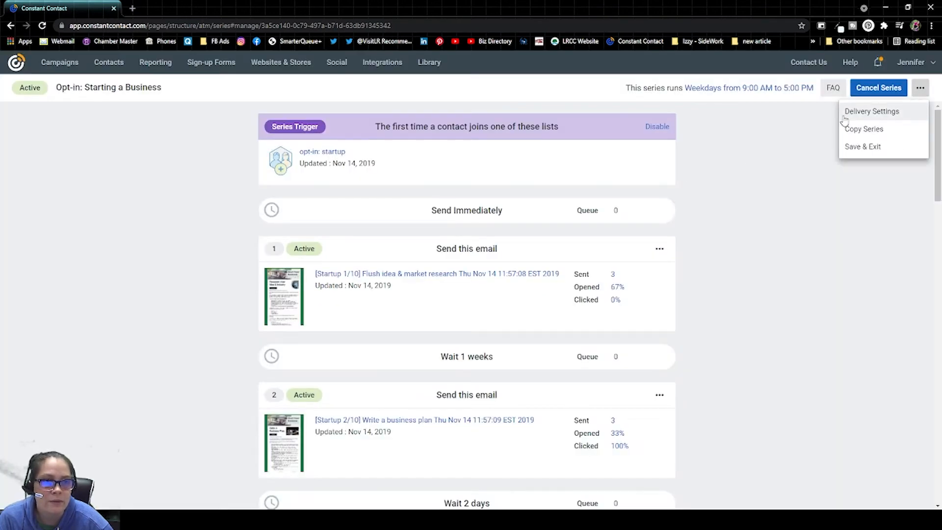
scroll("down", 3)
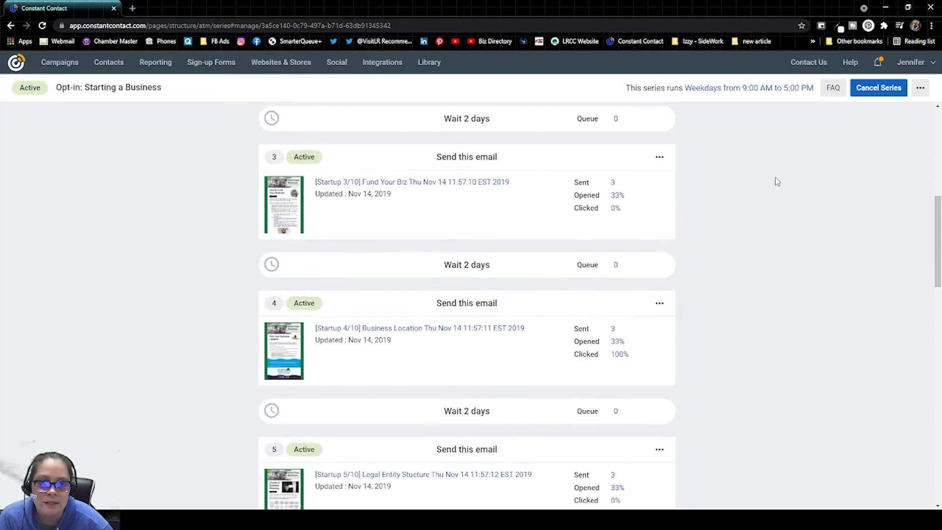
scroll("up", 3)
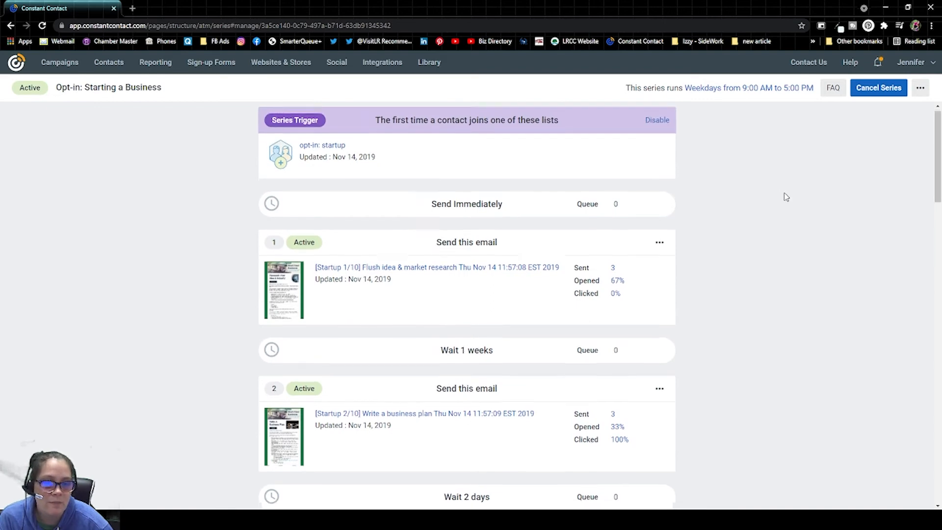
scroll("down", 3)
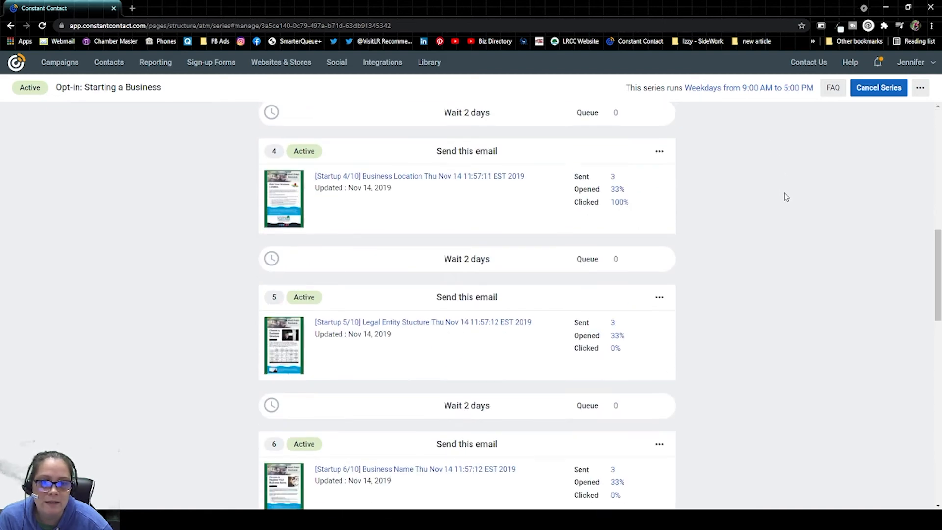
scroll("up", 3)
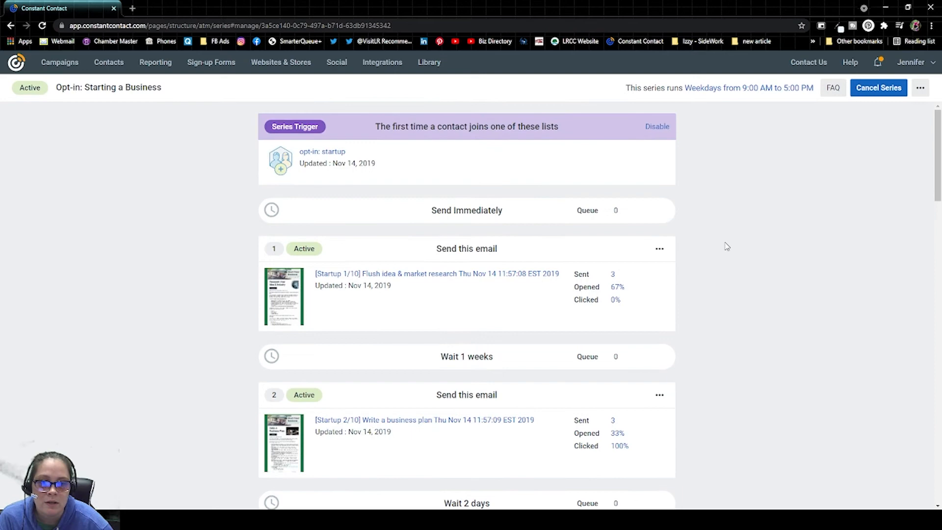
scroll("down", 3)
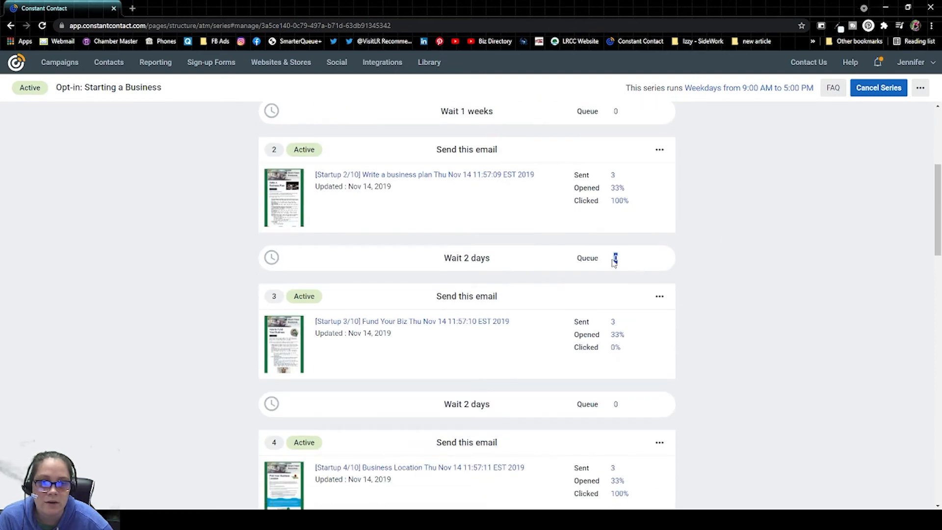
scroll("down", 3)
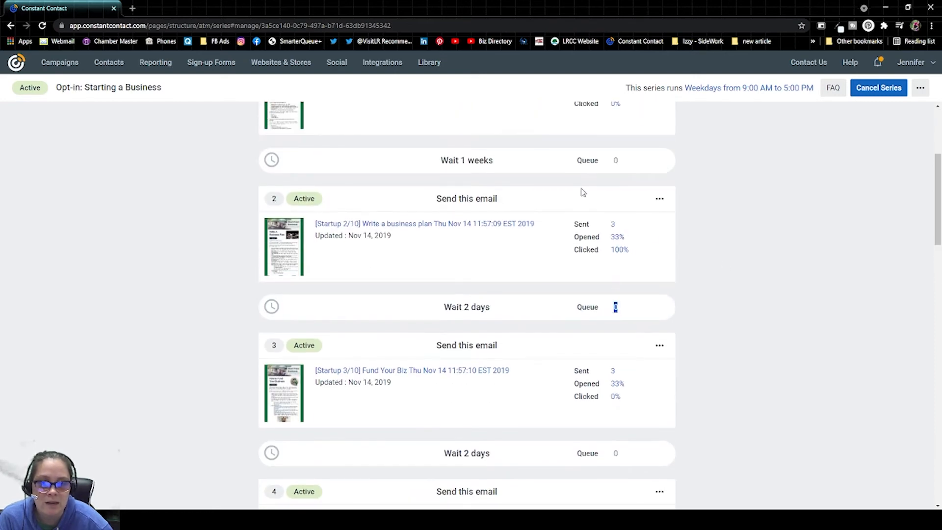
scroll("up", 3)
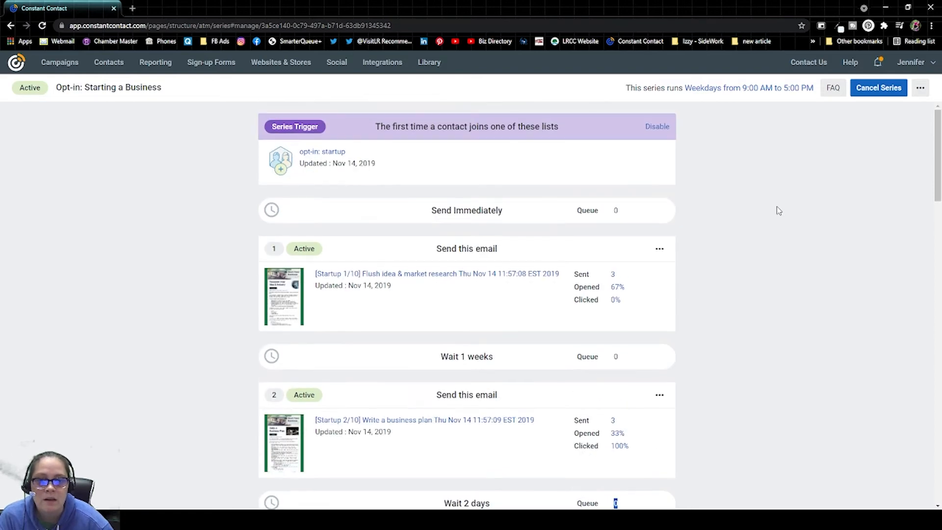
mouse_move(772, 212)
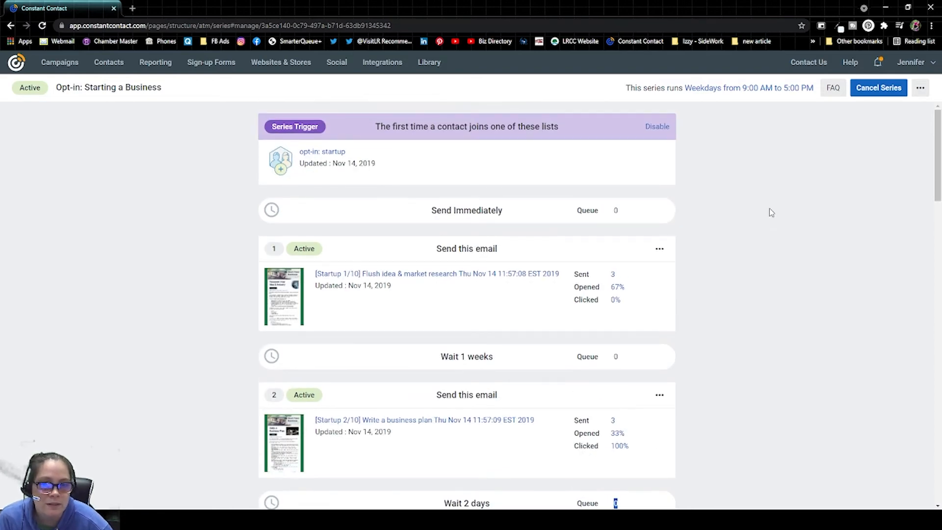
mouse_move(720, 285)
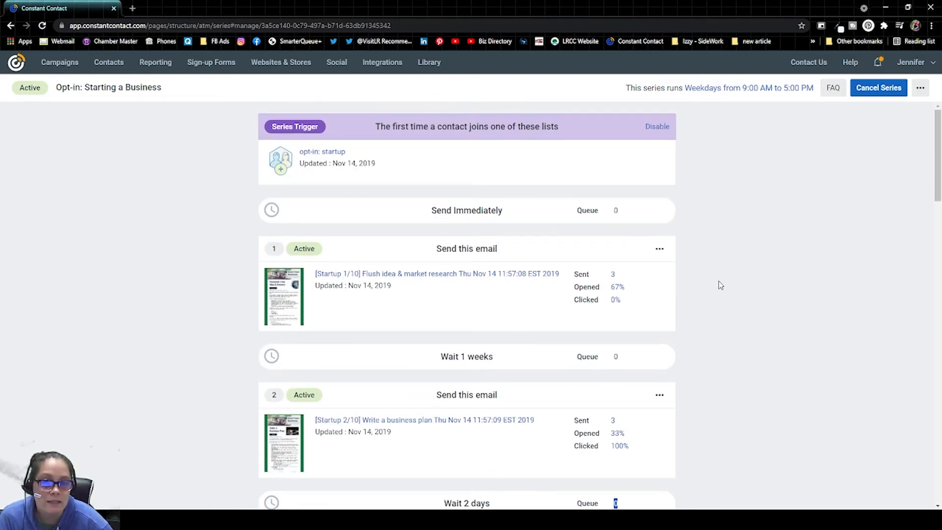
mouse_move(787, 232)
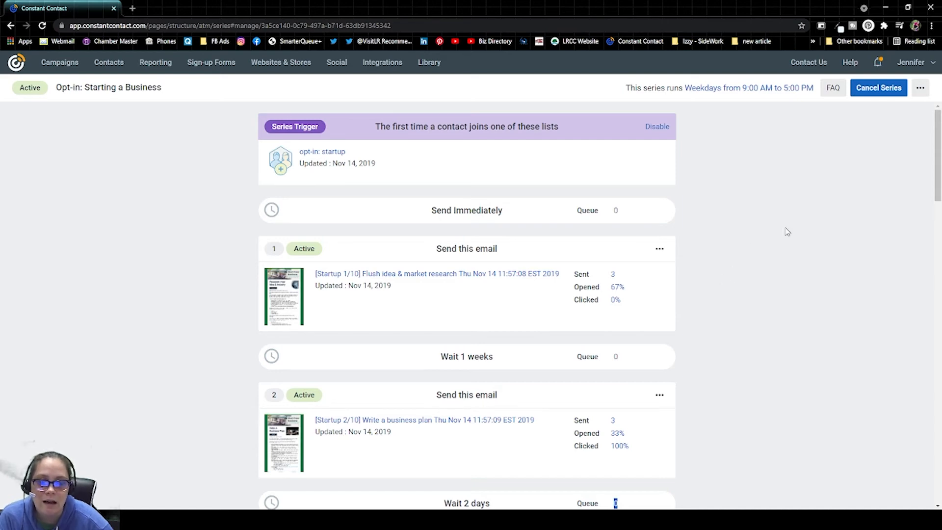
scroll("down", 3)
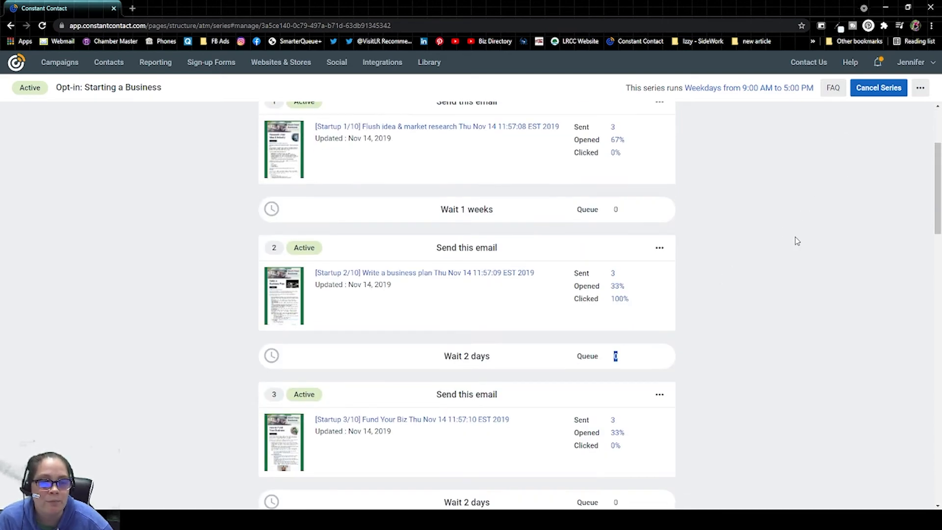
scroll("up", 3)
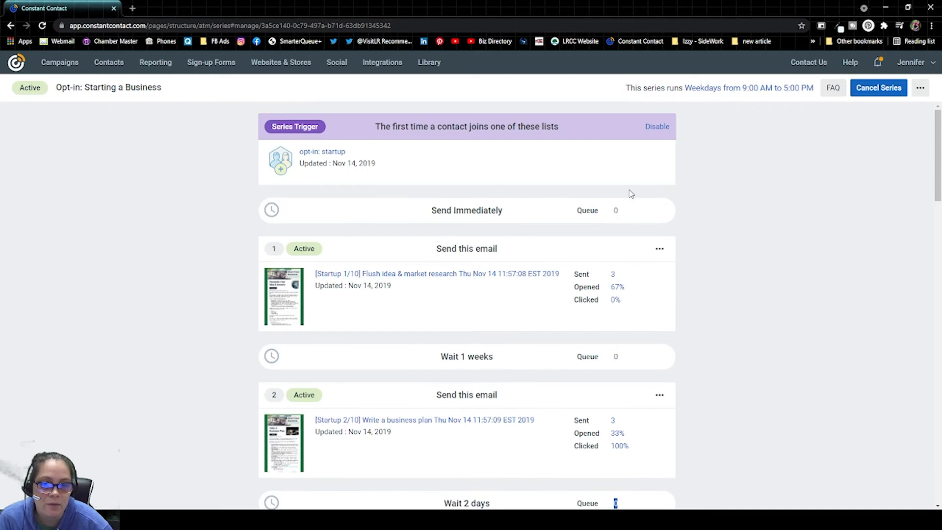
mouse_move(602, 143)
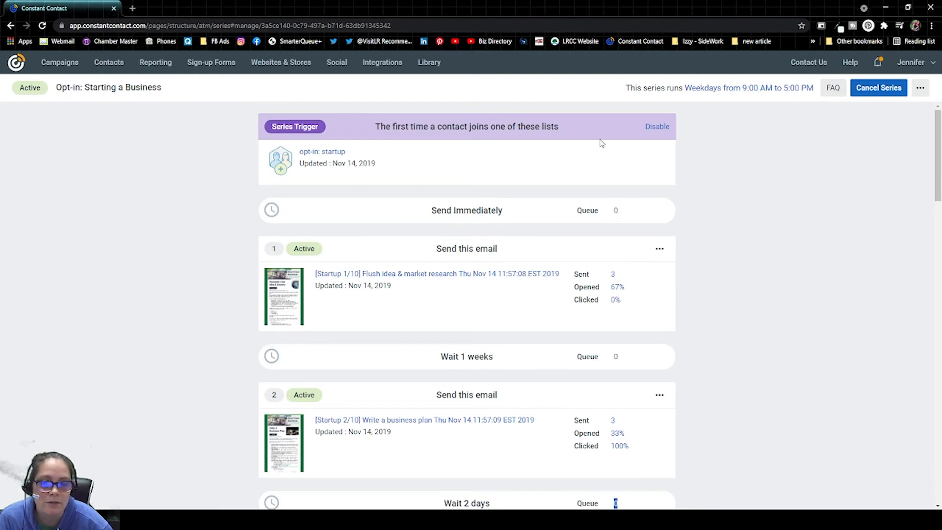
mouse_move(674, 179)
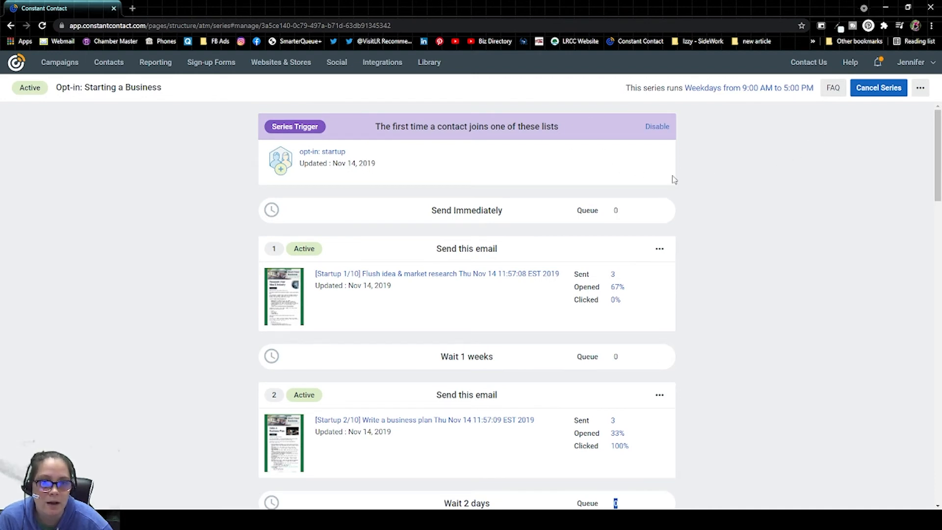
left_click(920, 88)
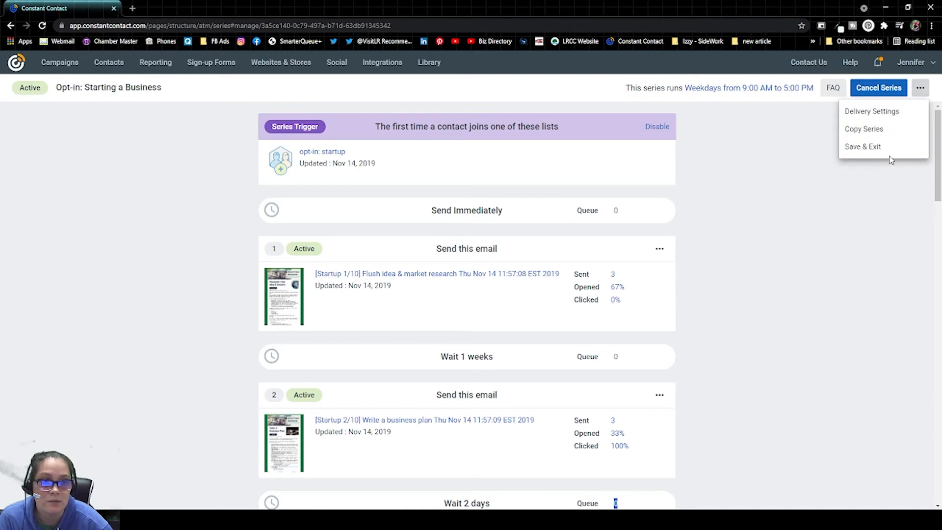
mouse_move(836, 267)
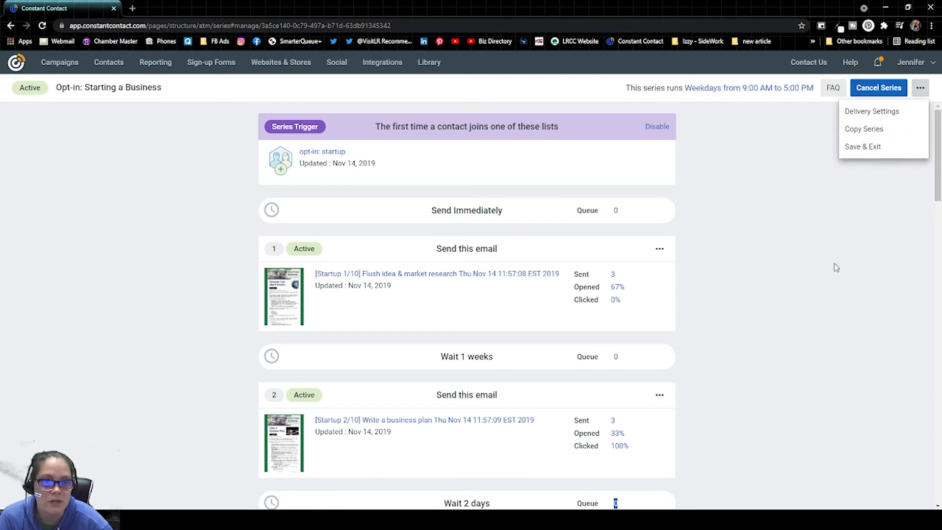
left_click(59, 62)
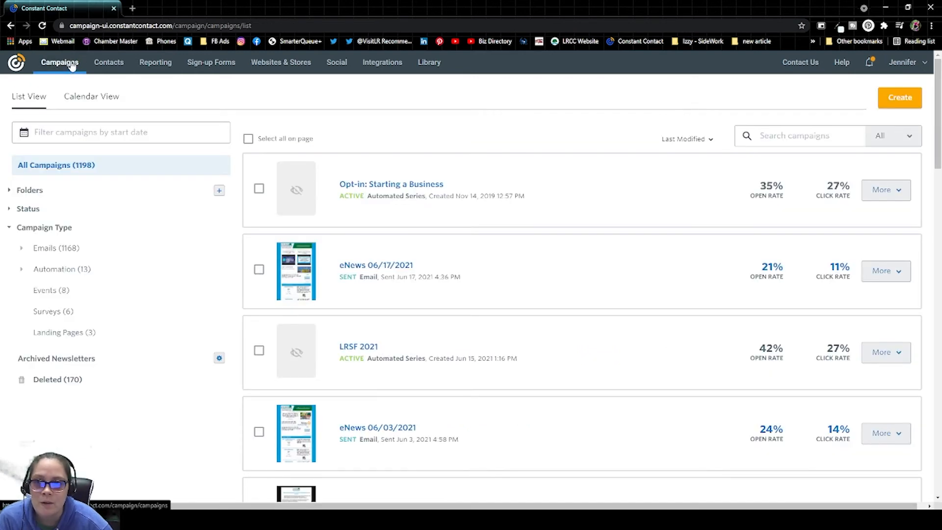
Filter the campaigns list to the three Landing Pages.
left_click(65, 332)
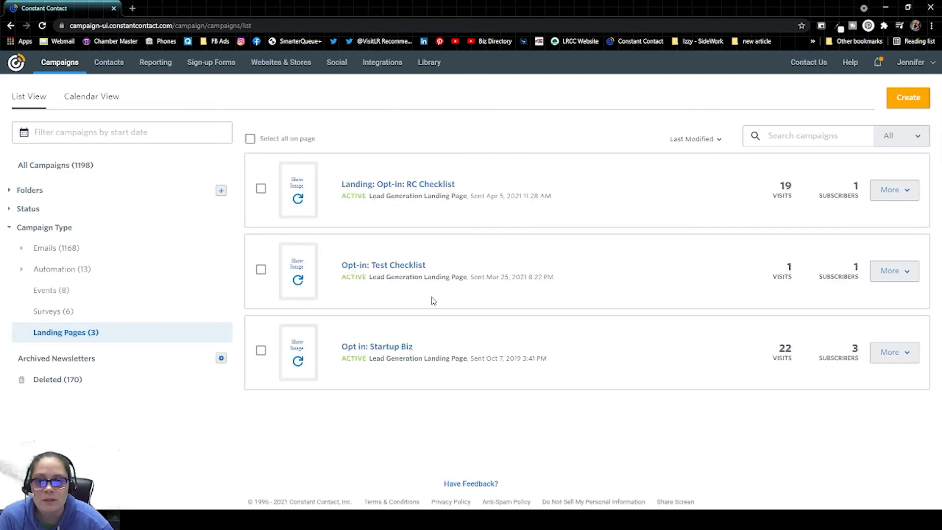
mouse_move(418, 174)
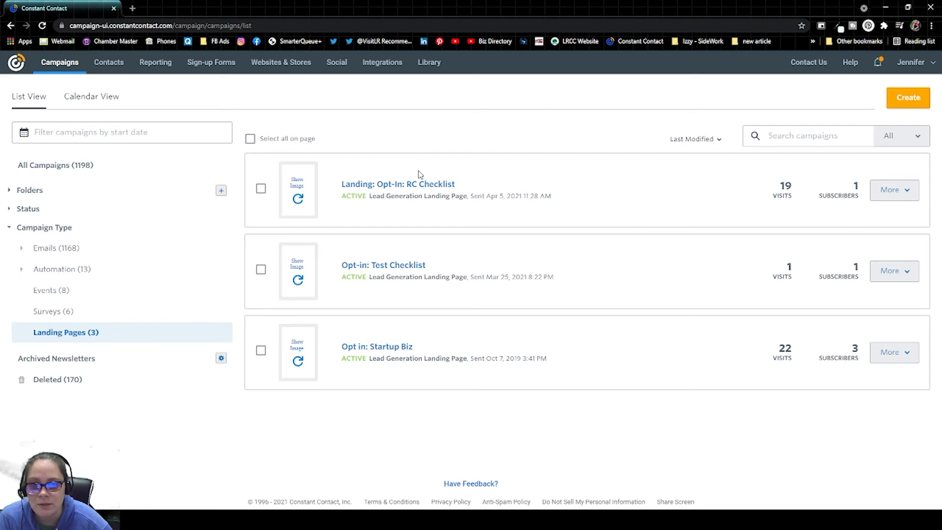
mouse_move(410, 404)
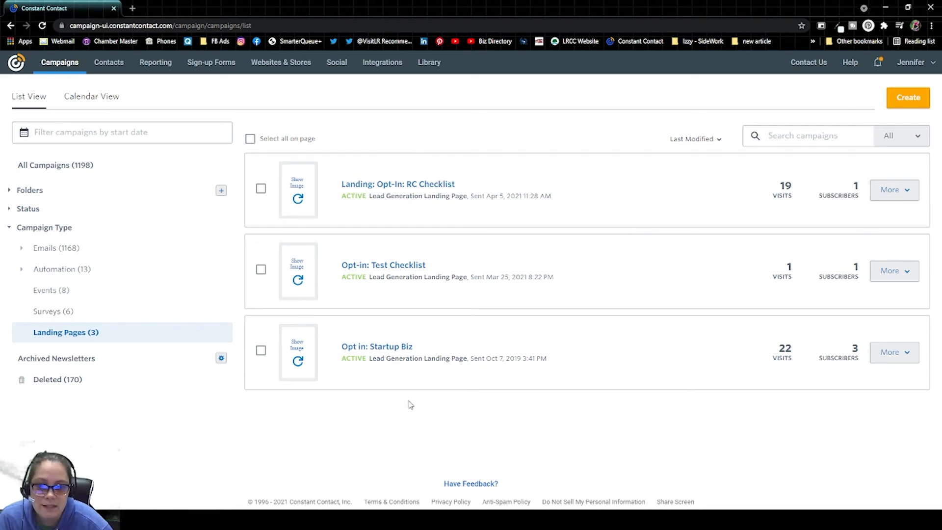
mouse_move(224, 337)
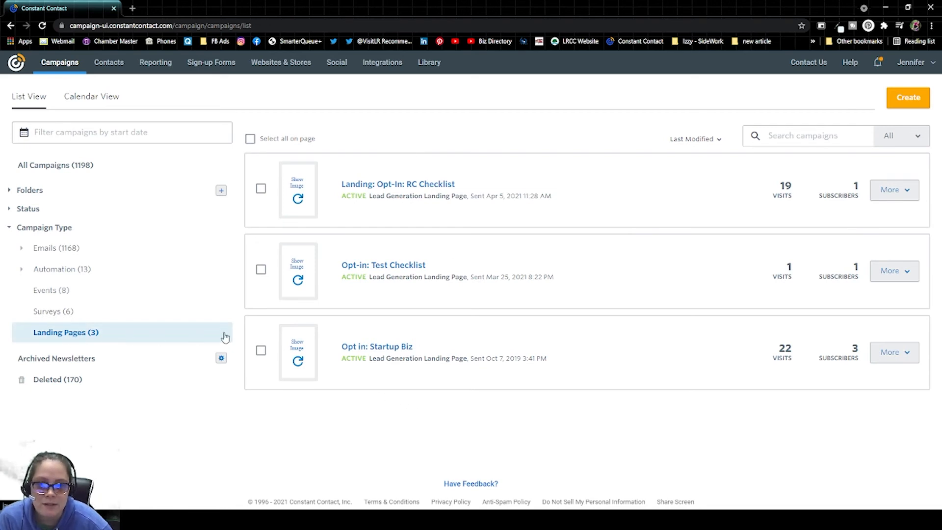
mouse_move(211, 62)
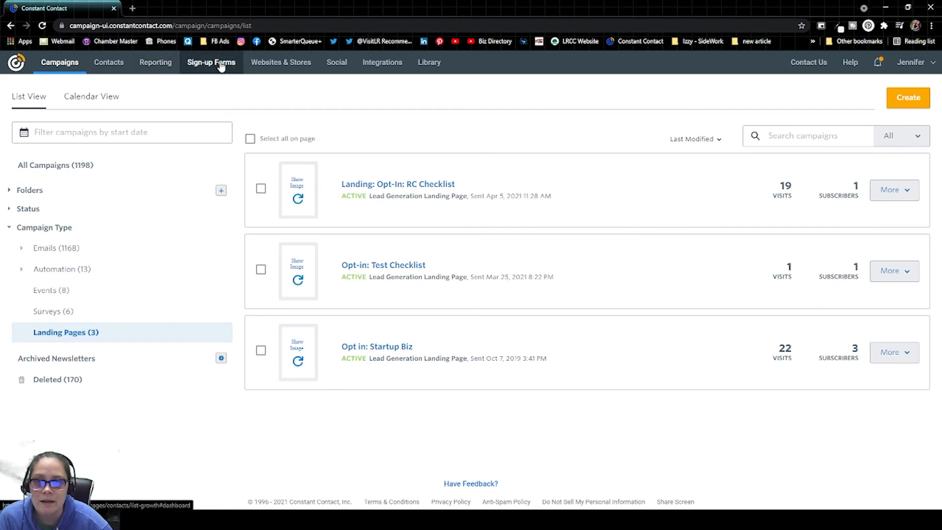
mouse_move(205, 72)
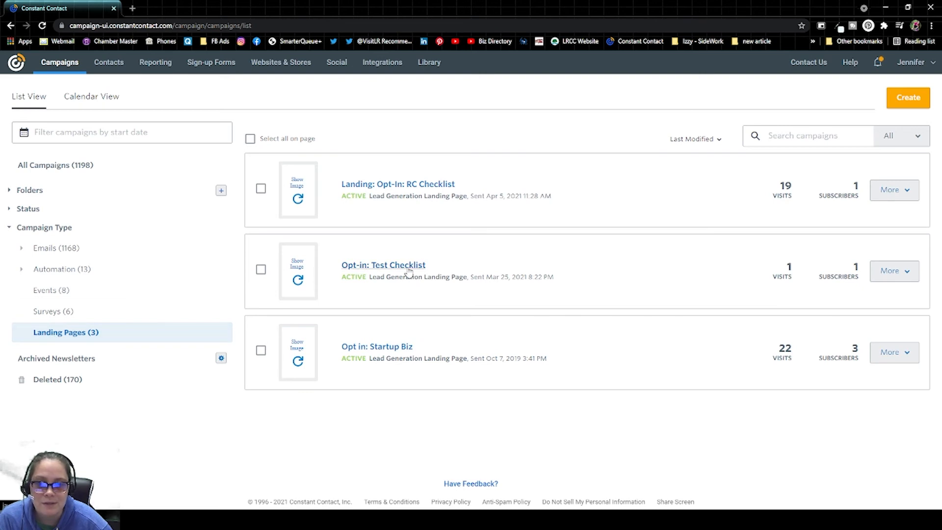
mouse_move(407, 271)
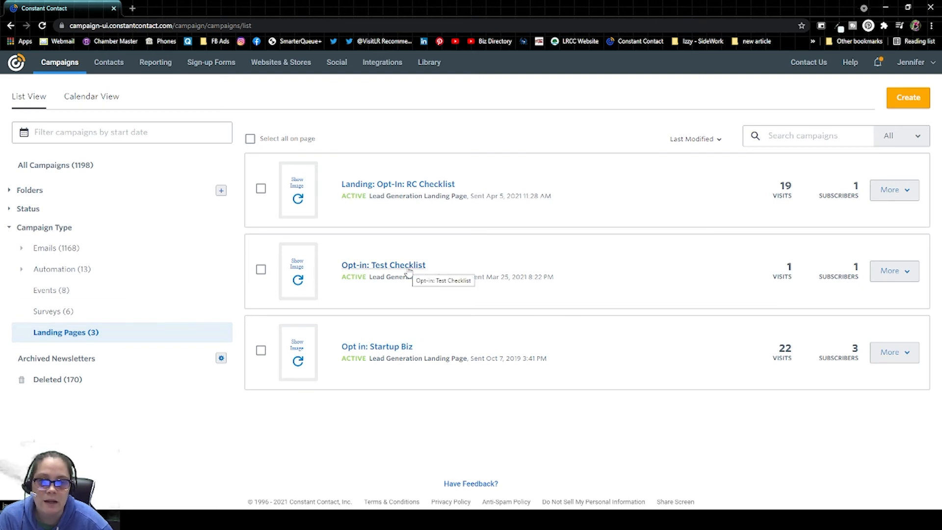
Open the Opt-in: Test Checklist report and its page actions menu.
left_click(383, 265)
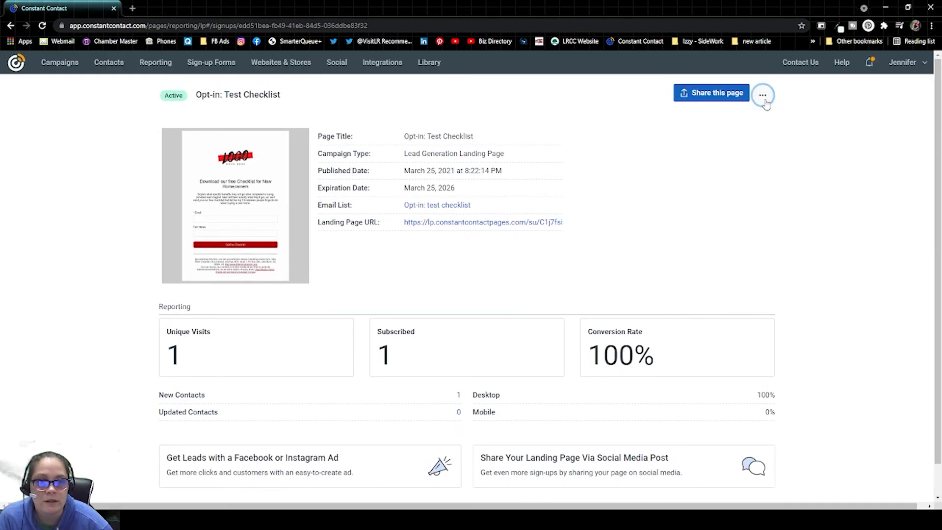
left_click(762, 93)
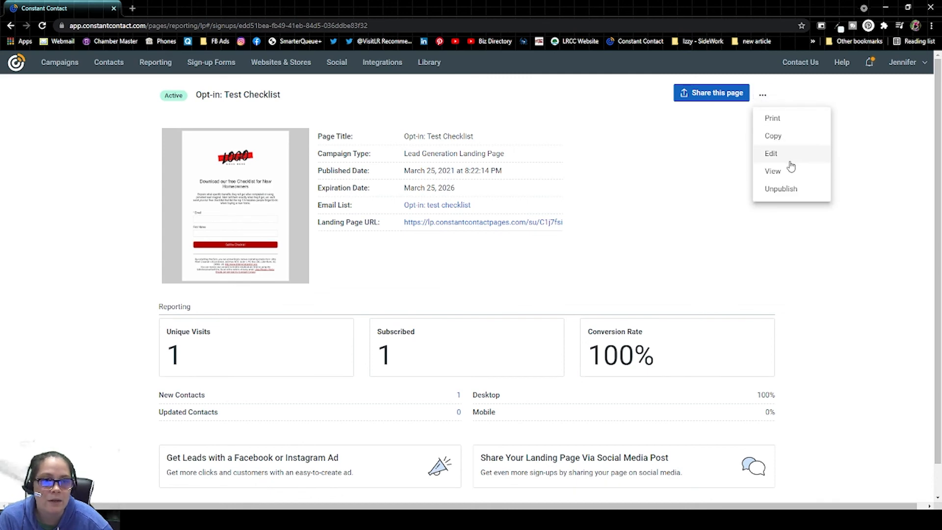
Open the landing page editor and check its sign-up list Settings.
left_click(771, 153)
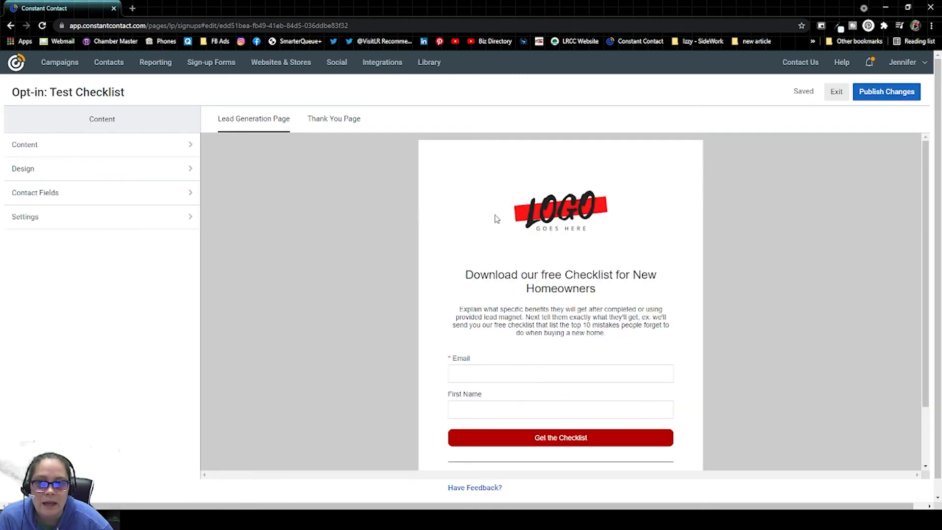
scroll("down", 3)
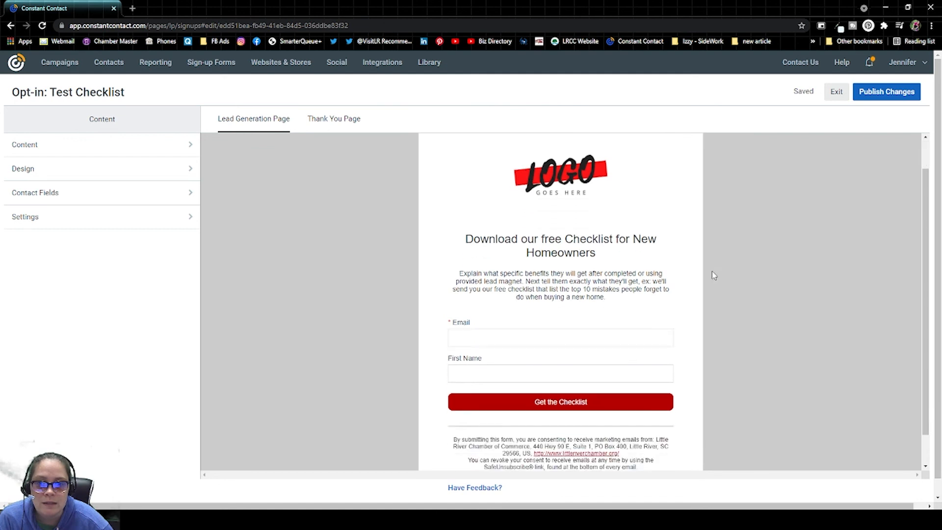
left_click(25, 216)
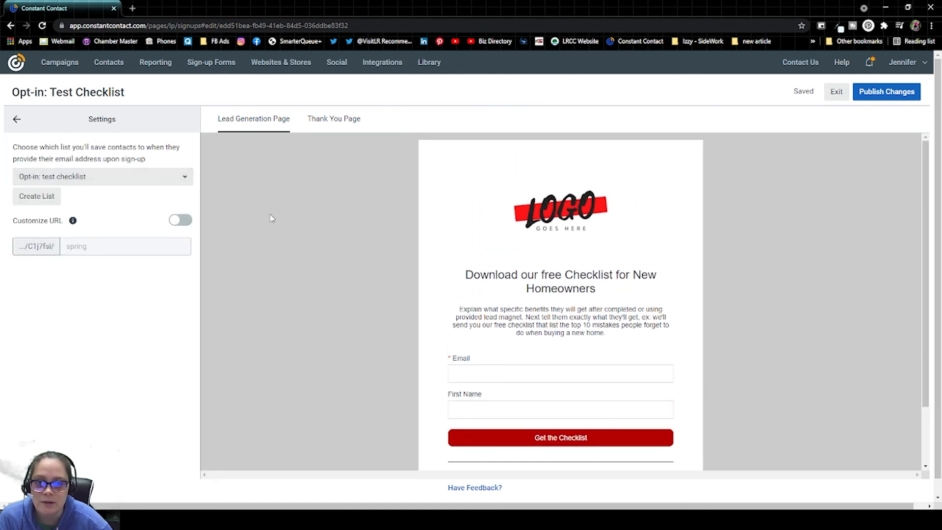
left_click(17, 118)
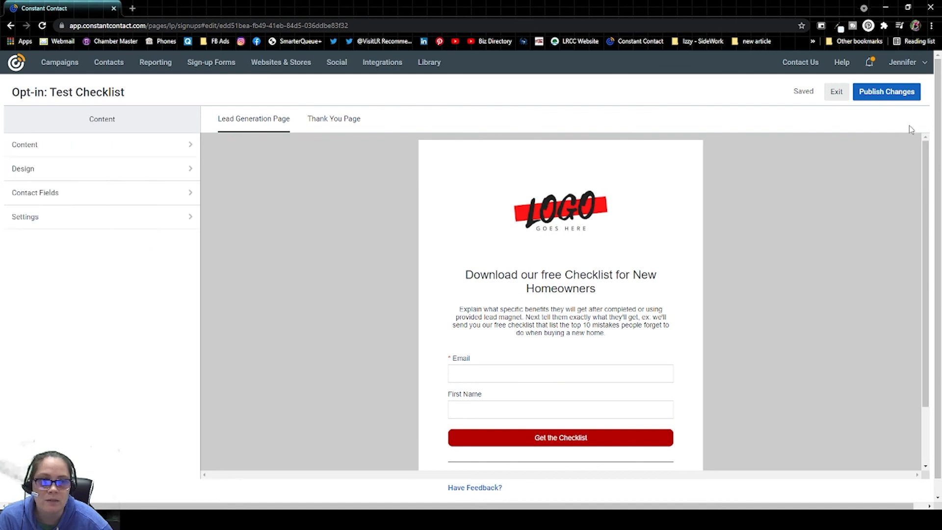
Publish the landing page changes and bring up the page actions menu again.
left_click(885, 91)
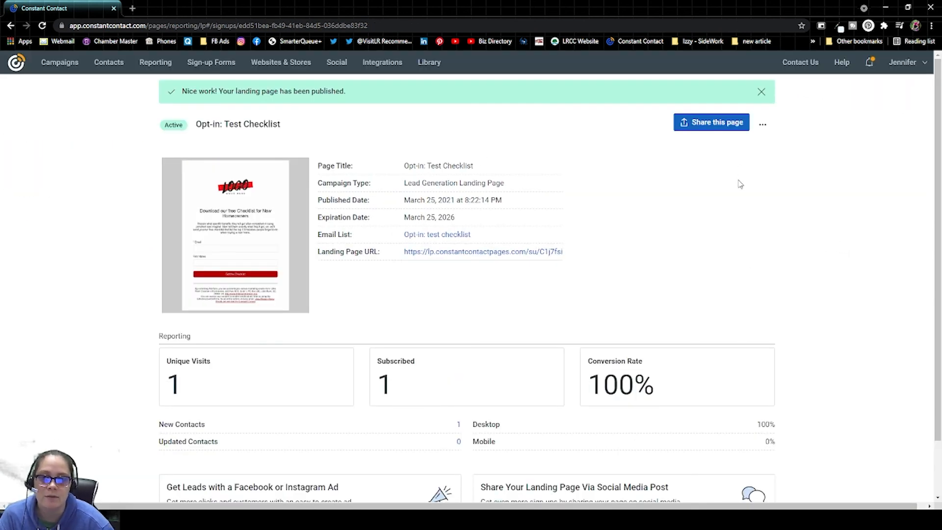
left_click(762, 123)
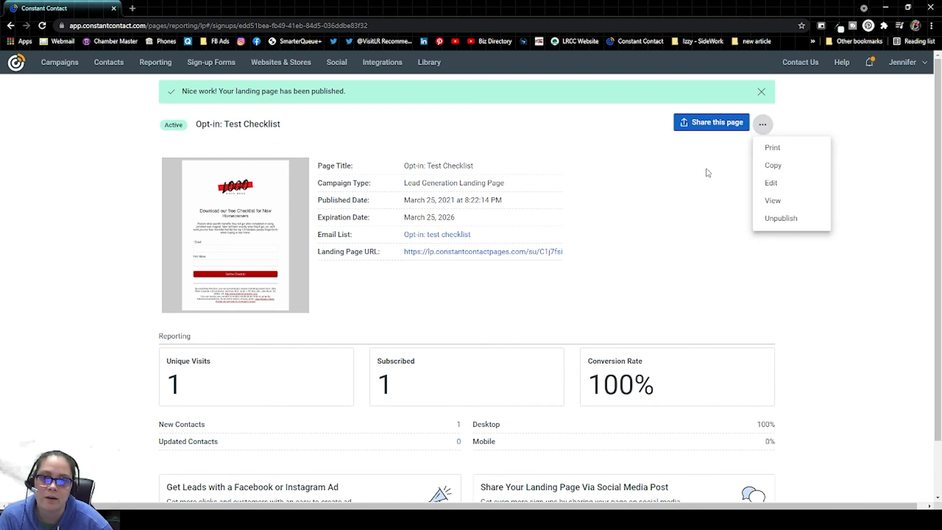
scroll("down", 3)
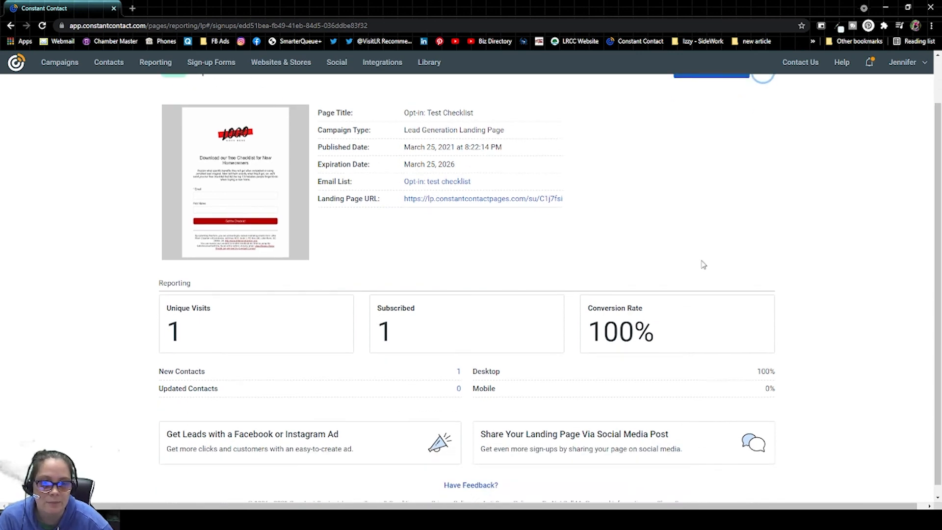